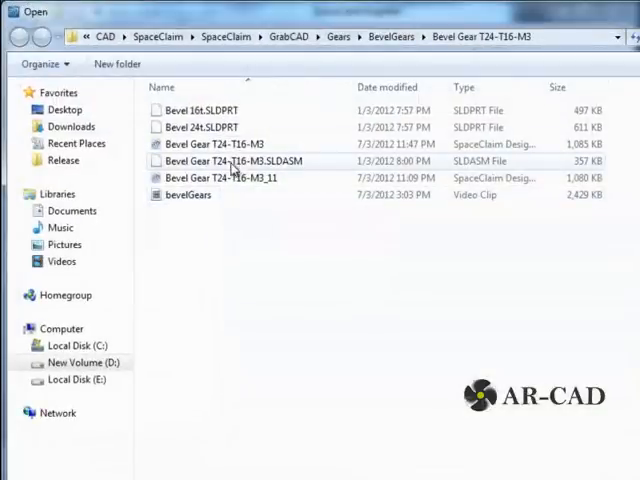
Step: Open the Bevel Gear T24-T16-M3.SLDASM assembly from the BevelGears folder
click(230, 160)
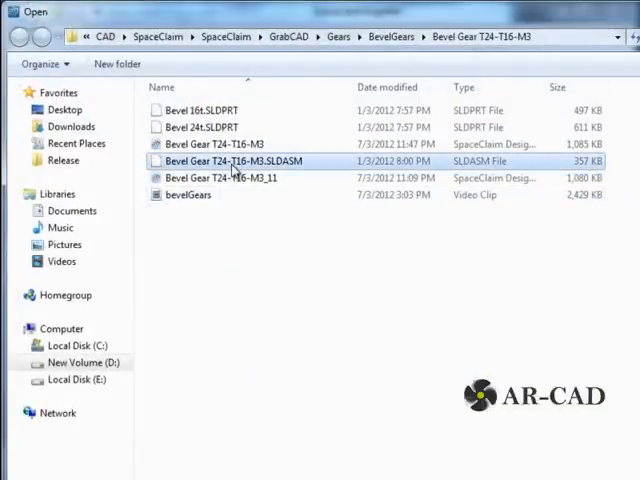
double_click(232, 160)
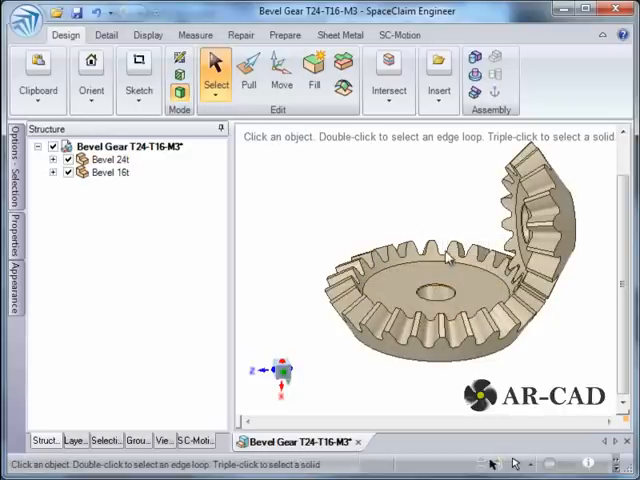
Step: Insert a reference axis and plane for Bevel 24t and add Align and Tangent conditions
click(102, 158)
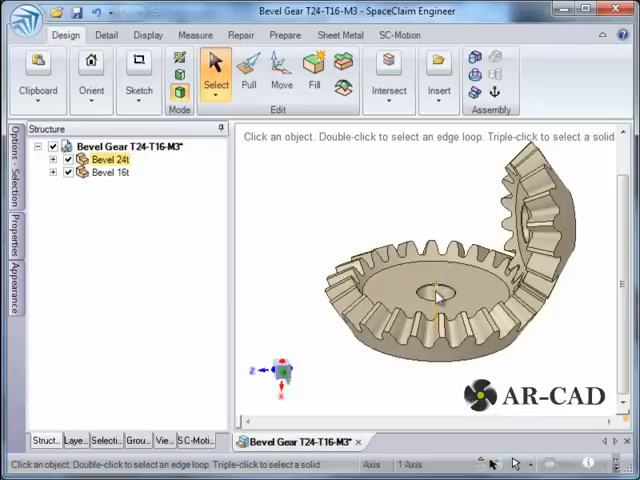
click(440, 70)
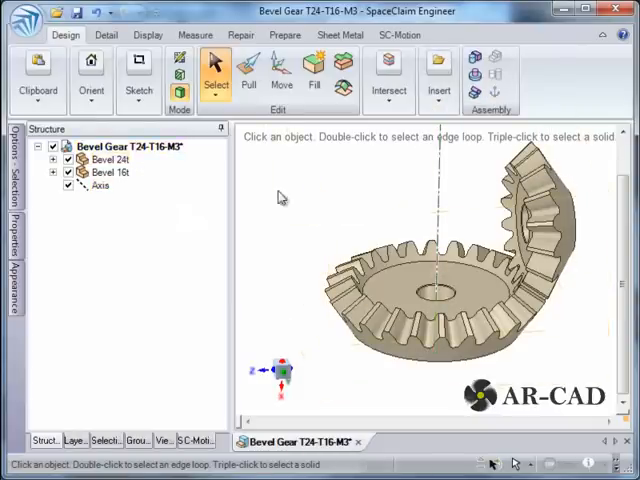
click(100, 186)
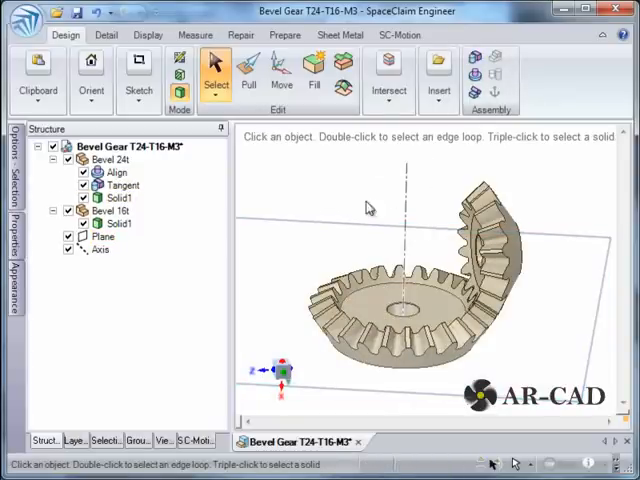
click(100, 236)
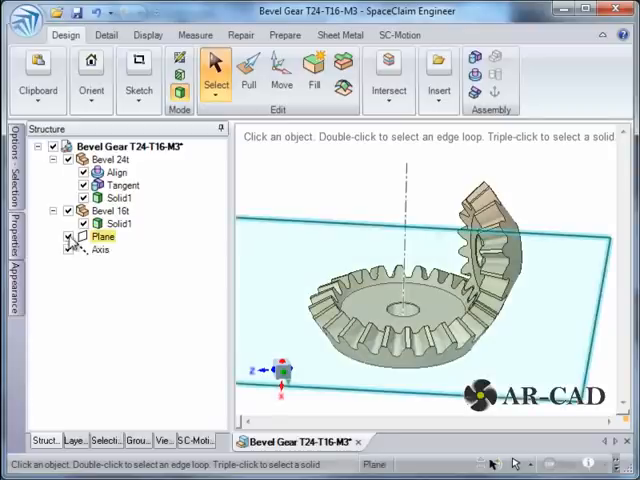
click(70, 236)
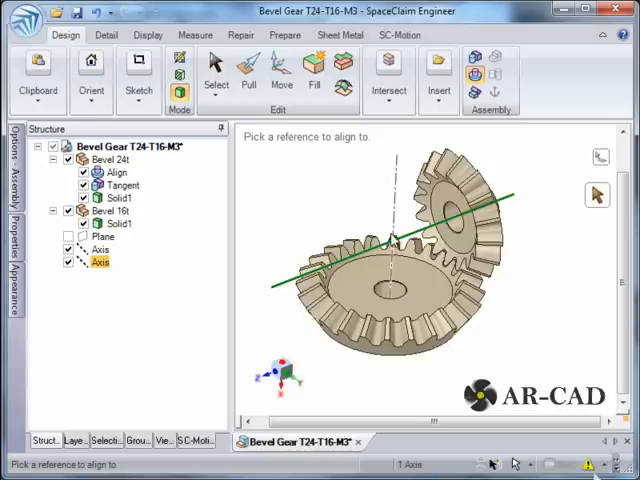
mouse_move(332, 208)
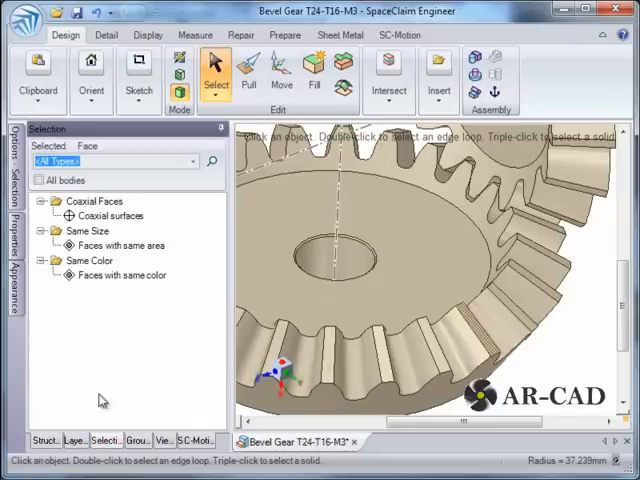
Step: Select the coaxial gear faces and apply a Tangent condition to Bevel 16t
click(116, 244)
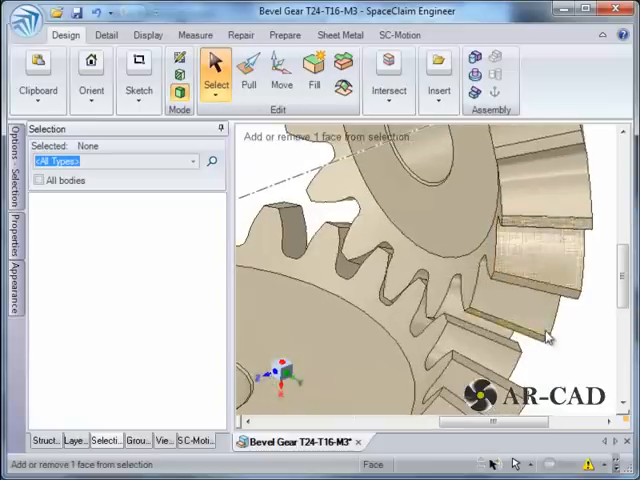
click(550, 336)
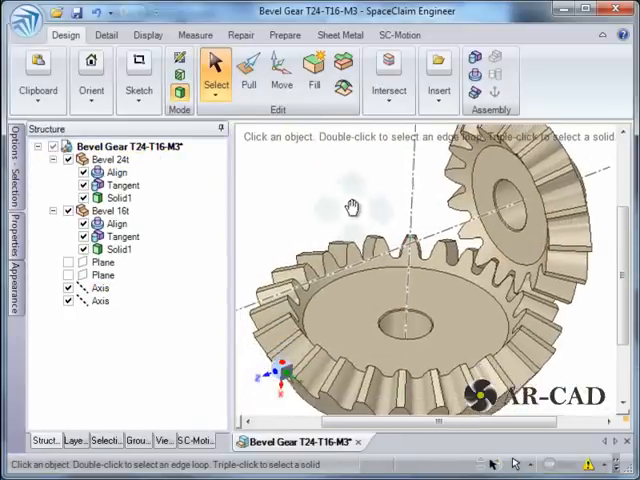
Step: Check the 90° angle between both gear axes and section the assembly on a plane through them
click(100, 288)
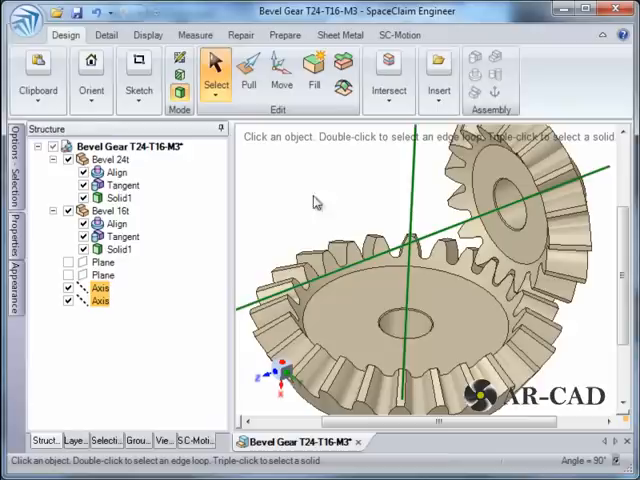
click(440, 76)
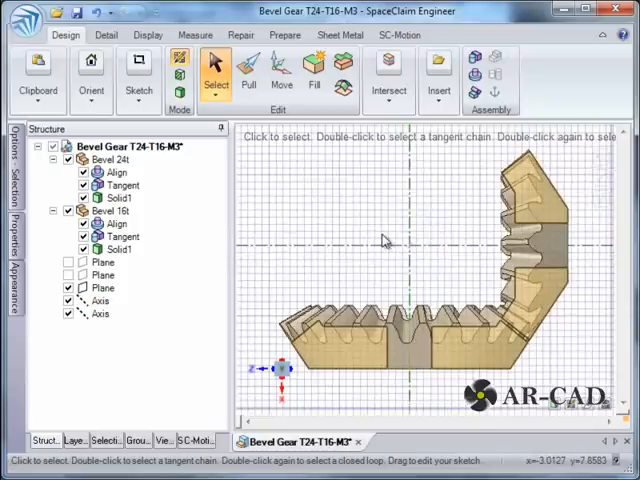
click(100, 300)
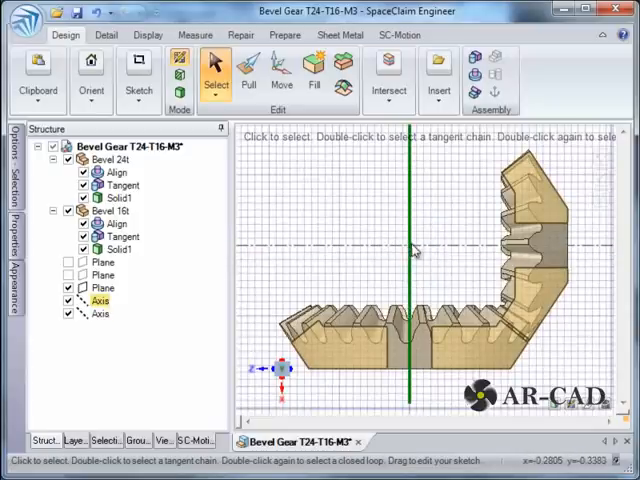
click(100, 312)
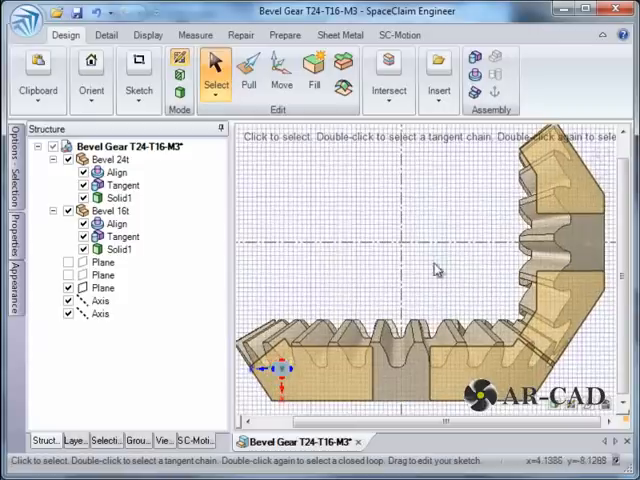
click(102, 312)
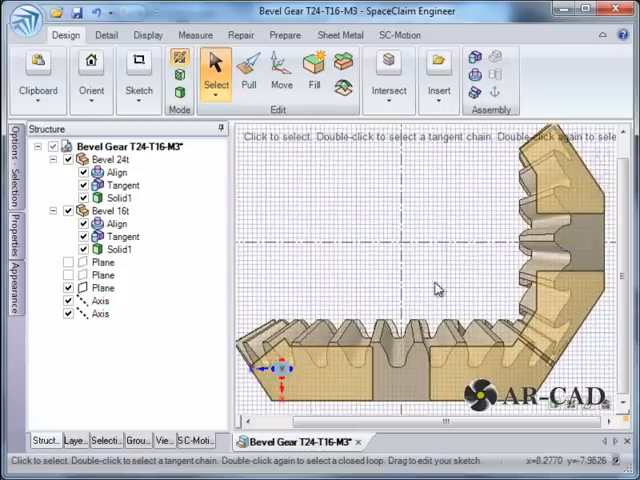
mouse_move(470, 292)
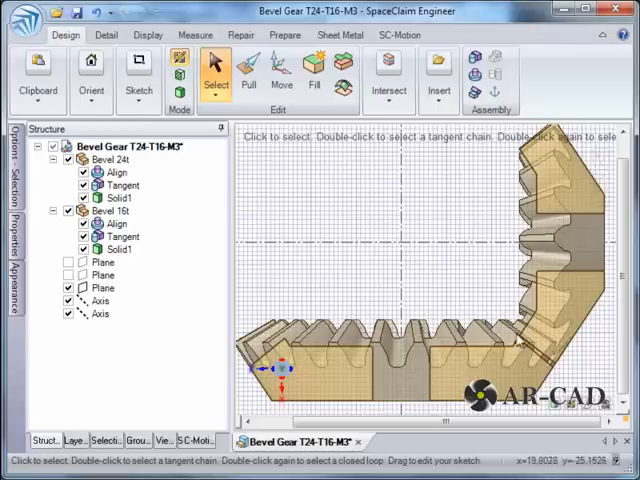
mouse_move(472, 298)
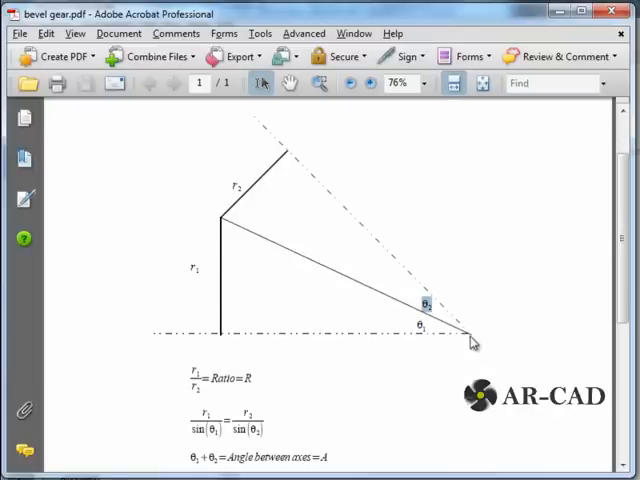
mouse_move(452, 304)
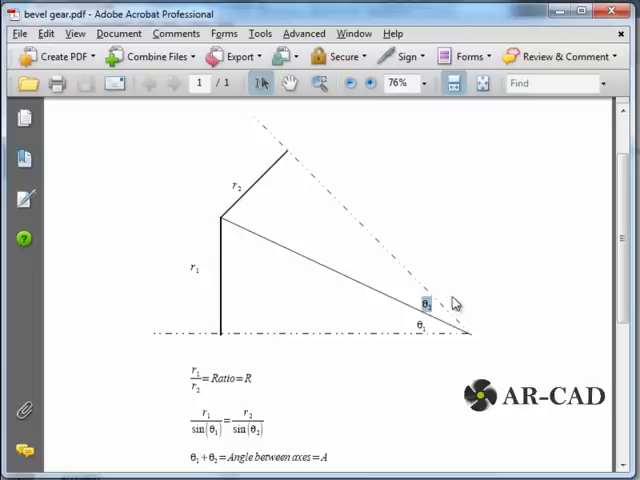
Step: Review the pitch-angle formulas in the bevel gear PDF
scroll(down, 3)
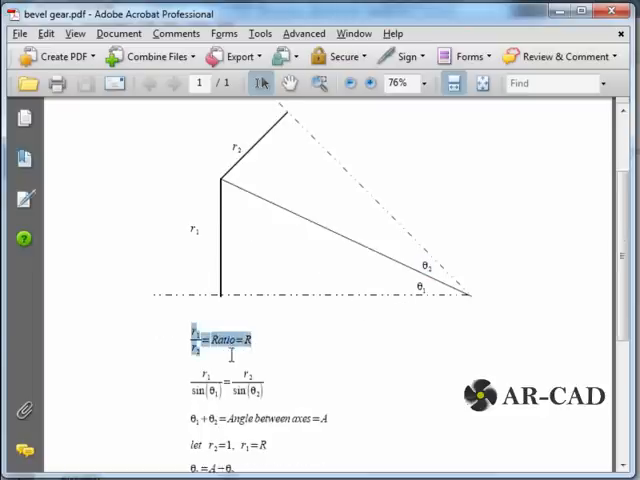
scroll(down, 3)
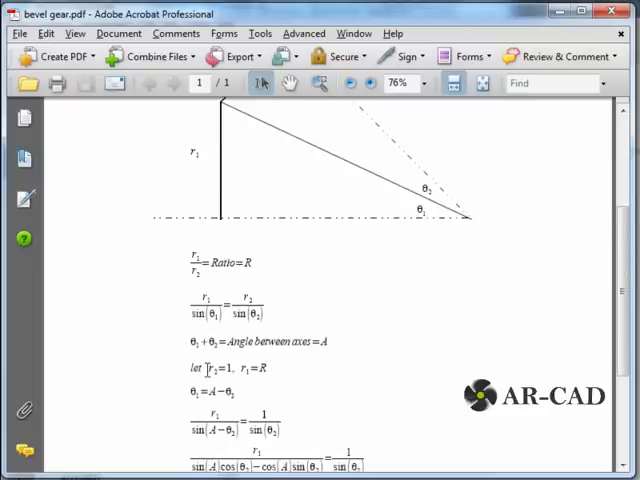
double_click(222, 368)
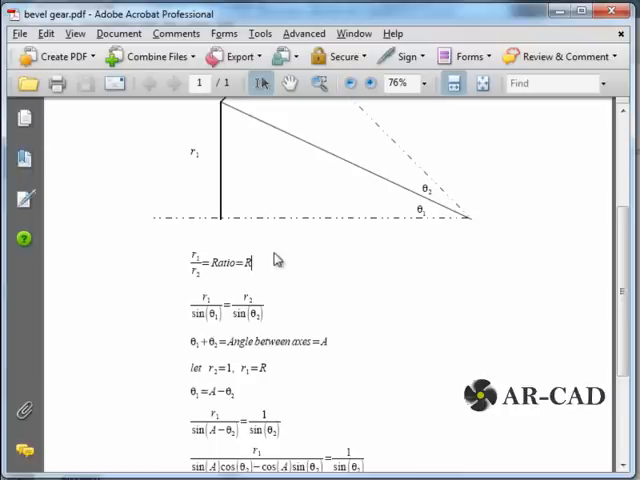
mouse_move(272, 278)
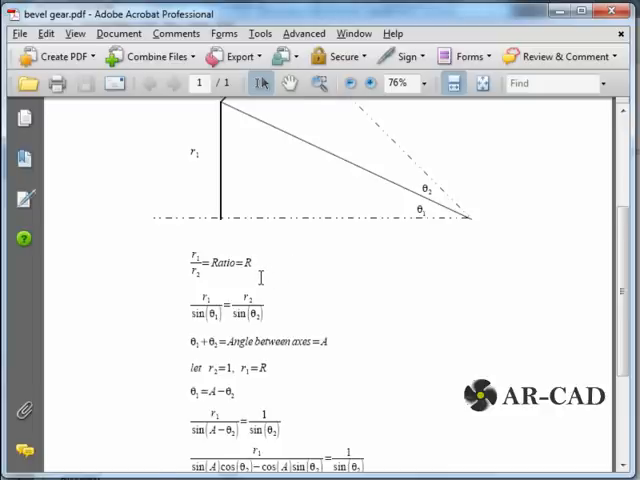
scroll(down, 3)
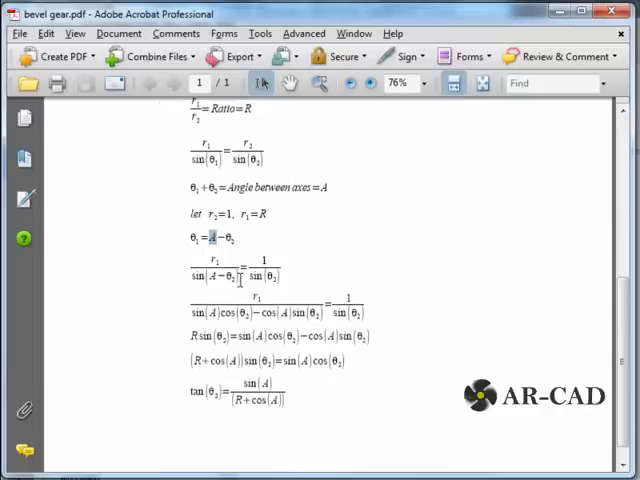
scroll(down, 3)
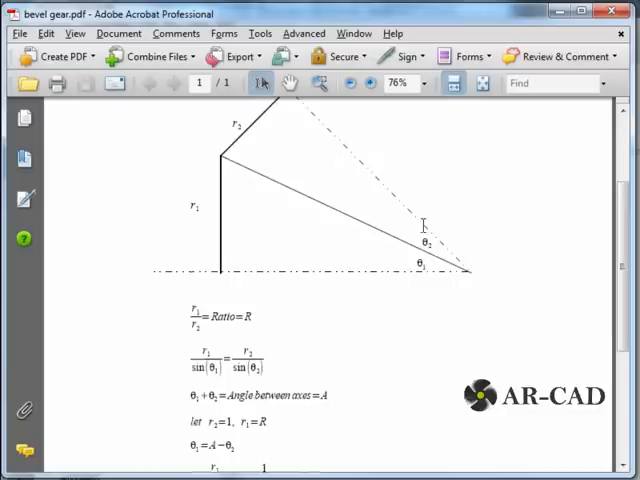
scroll(down, 3)
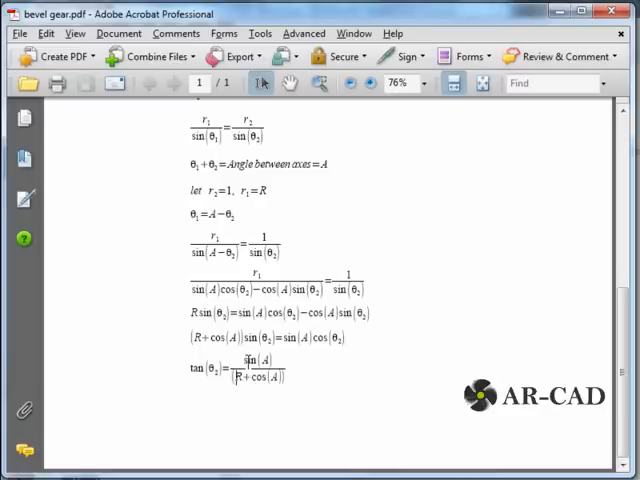
double_click(210, 368)
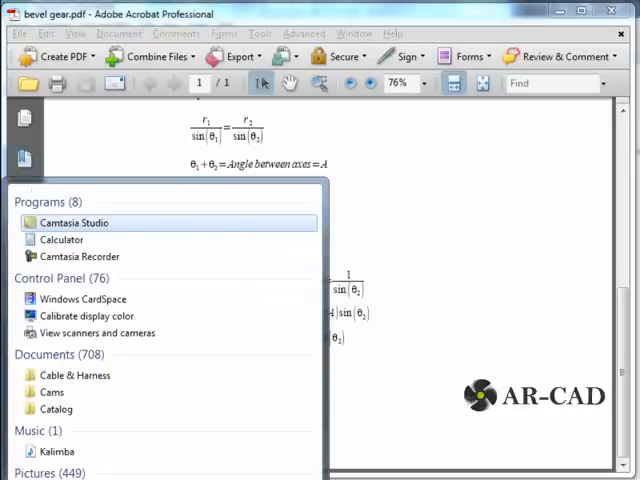
Step: Launch Calculator in Scientific mode and take the inverse tangent of the 0.6667 ratio
click(62, 240)
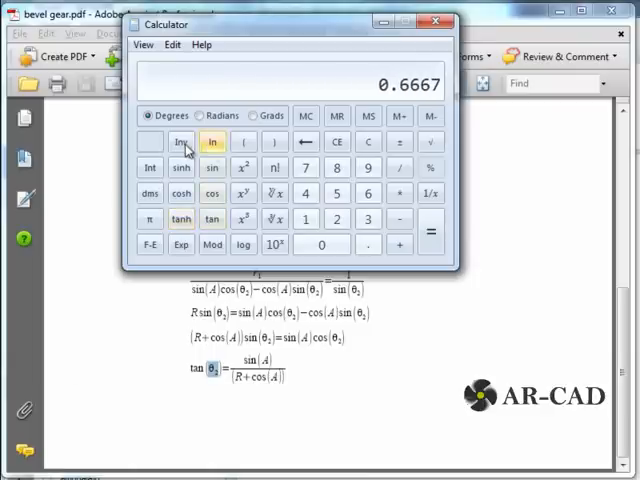
click(212, 218)
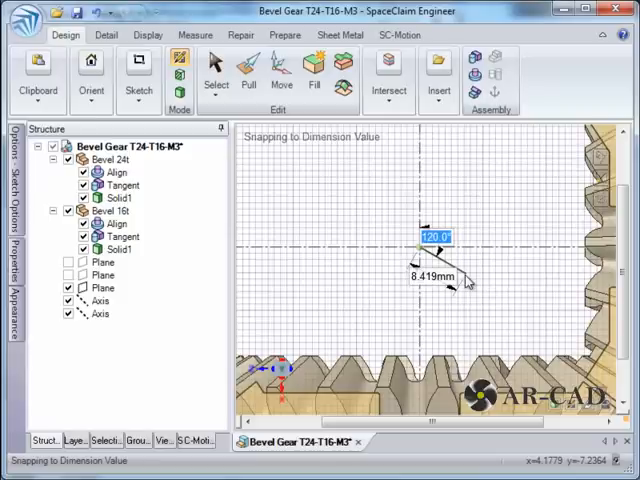
Step: Sketch the angled cone reference lines (90, +3) and switch them to construction lines
text(90)
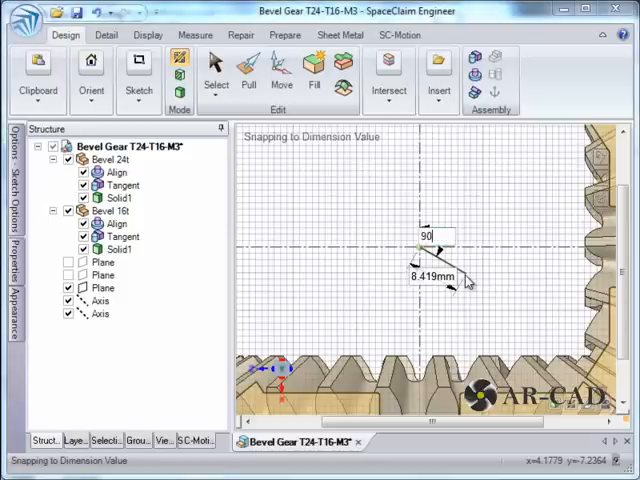
text(+3)
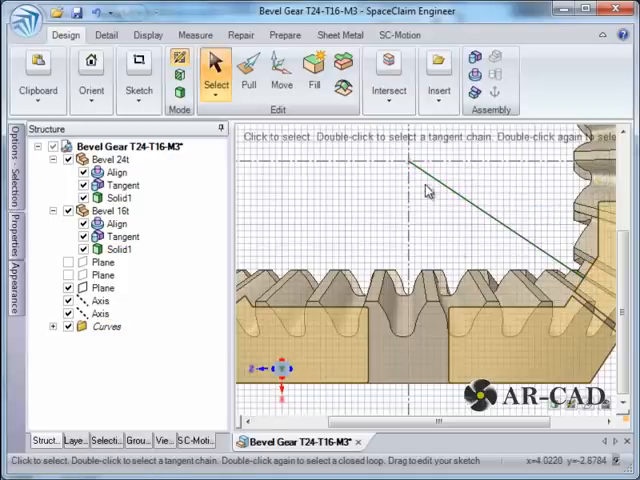
click(440, 184)
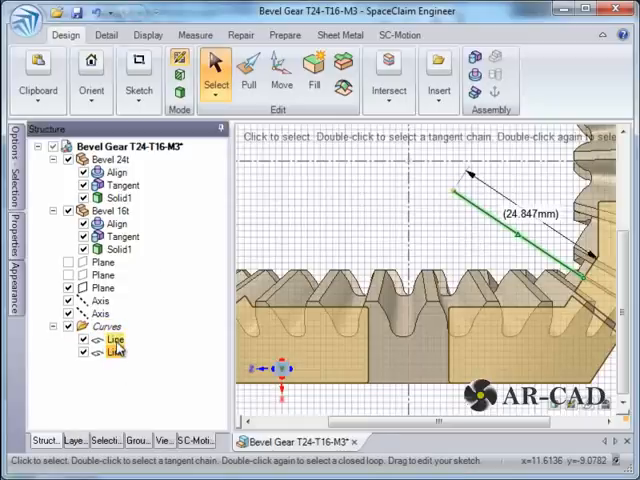
right_click(104, 352)
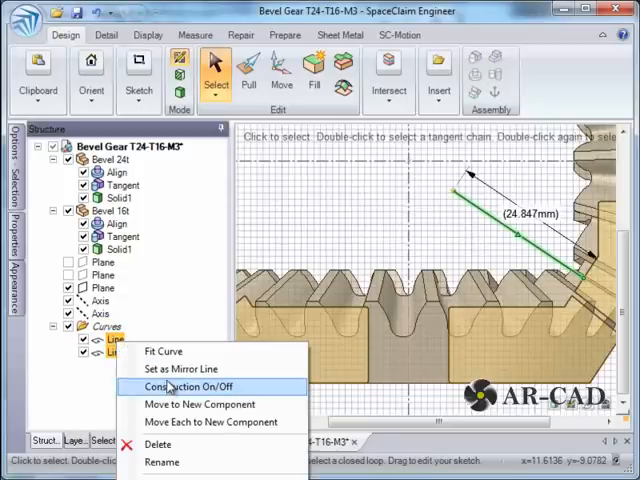
click(192, 386)
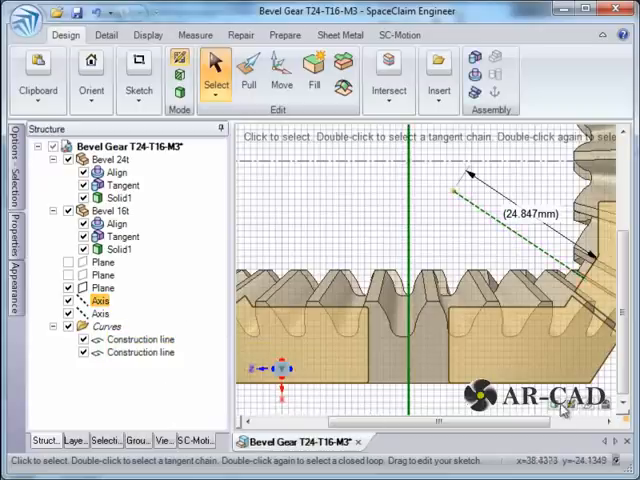
mouse_move(556, 408)
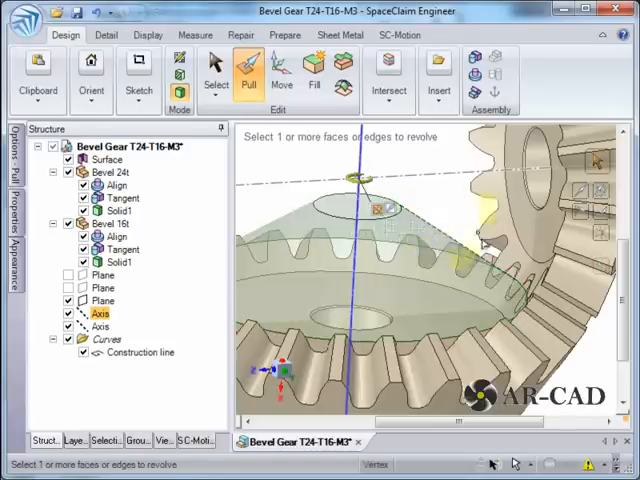
mouse_move(408, 168)
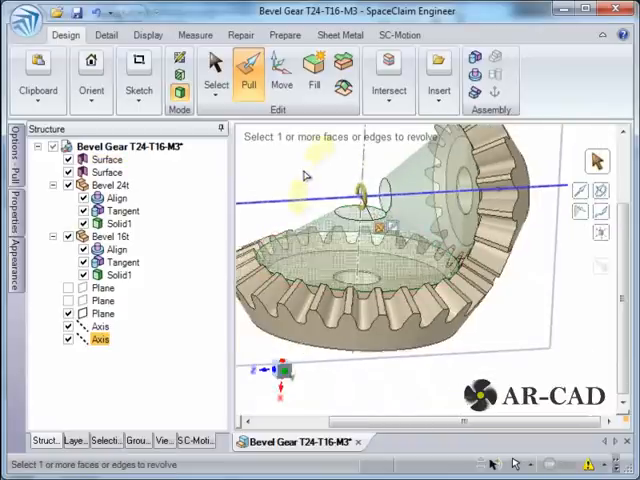
Step: Revolve the construction line edges about the axis with Pull to make the cone surfaces
click(216, 70)
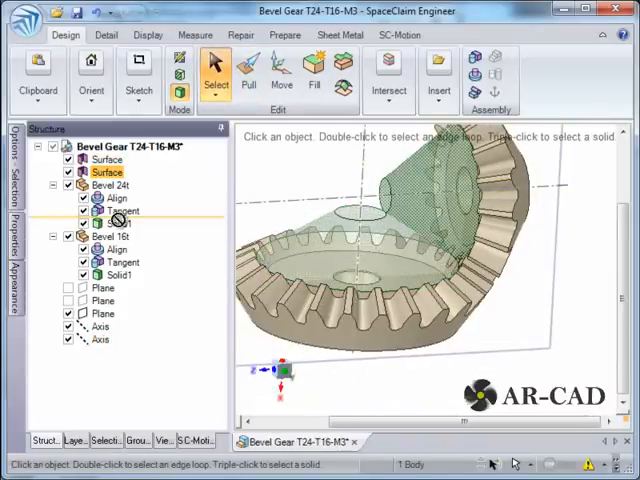
Step: Move each cone surface into its Bevel component, add a Gear joint and test rotation with Move
click(112, 172)
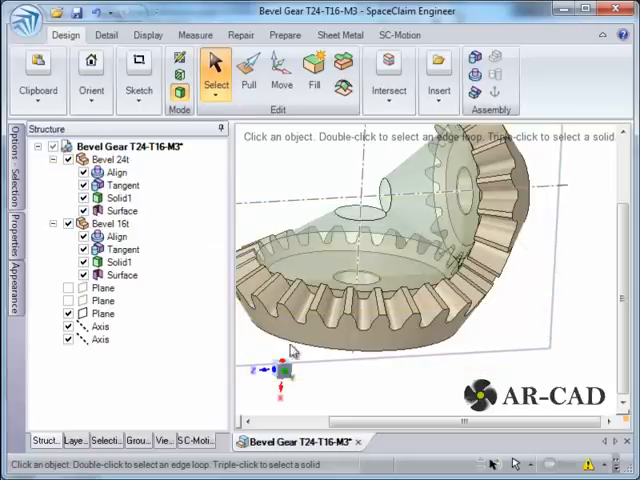
click(124, 212)
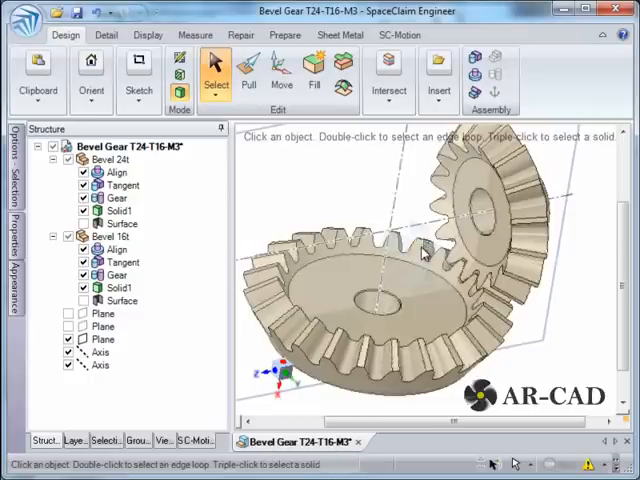
click(110, 236)
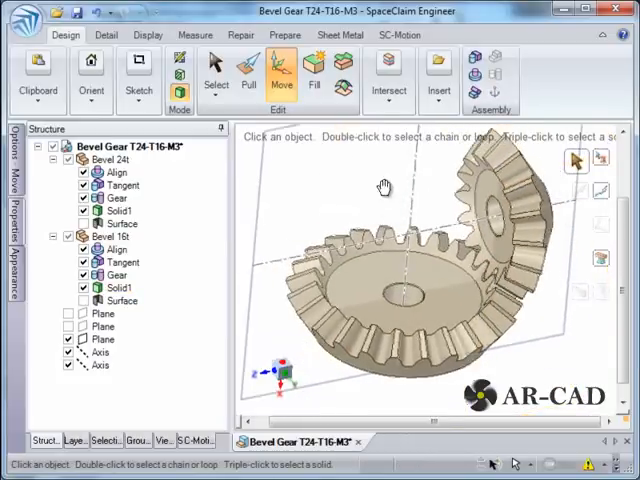
drag(384, 184, 412, 210)
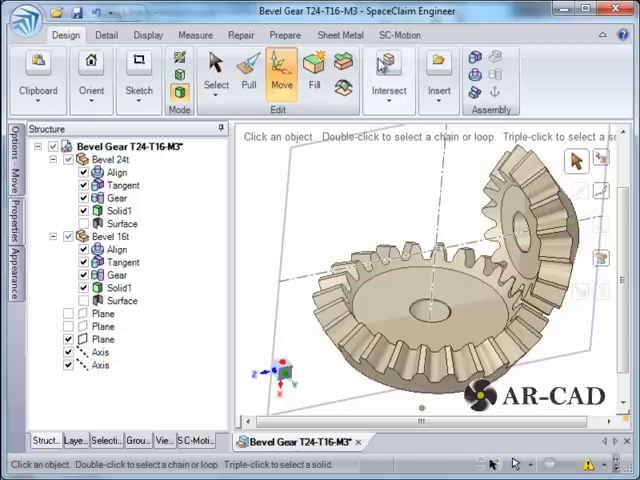
click(400, 34)
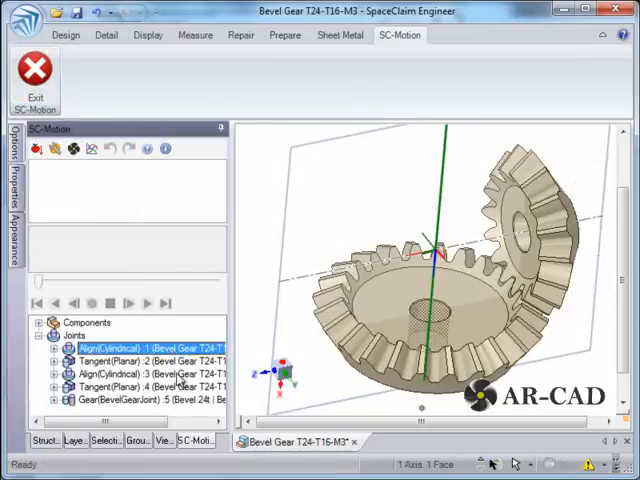
Step: Drive the Align joint at 360 deg/s via Joint Input and run the SC-Motion simulation
click(140, 376)
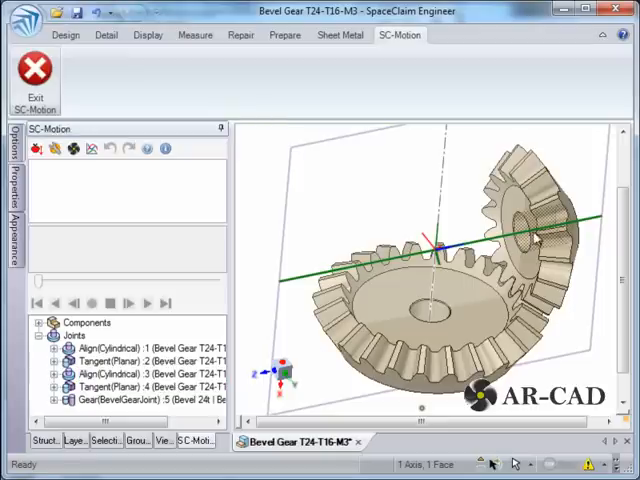
click(100, 372)
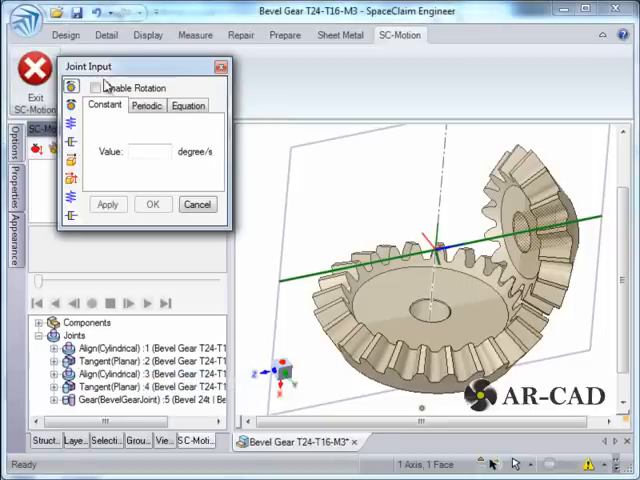
click(96, 88)
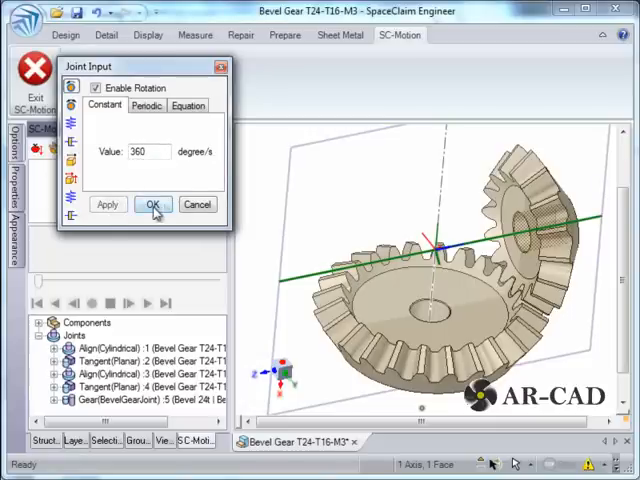
click(152, 204)
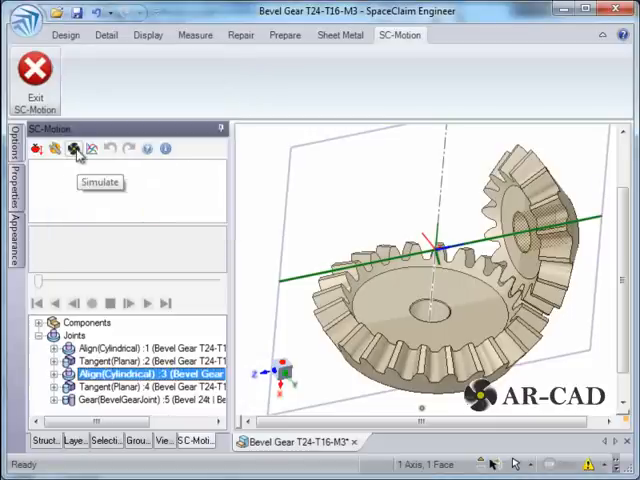
click(72, 148)
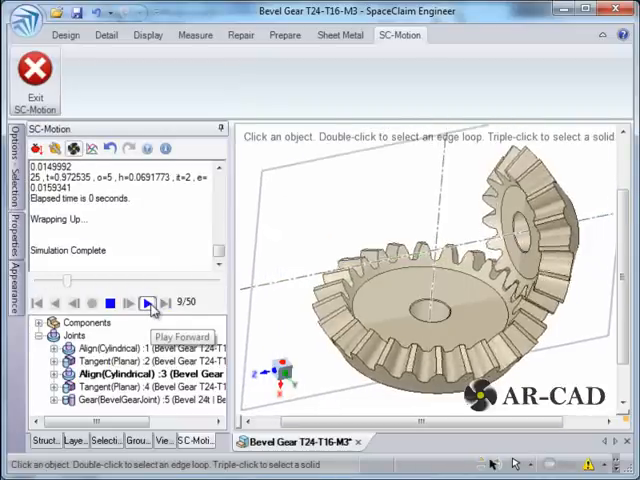
Step: Play the 50-frame gear animation forward and backward
click(148, 302)
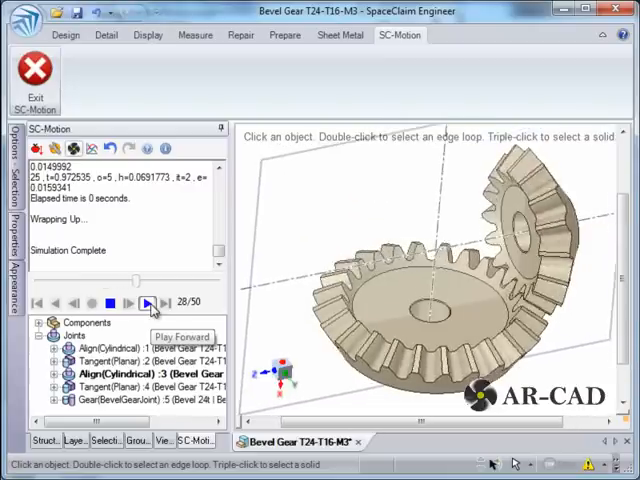
click(146, 302)
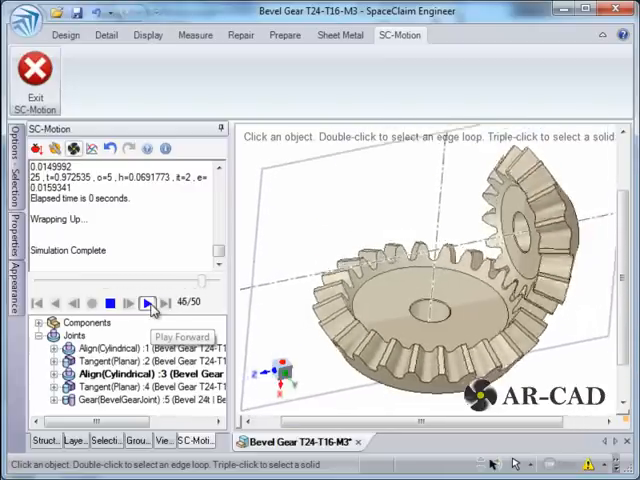
click(148, 302)
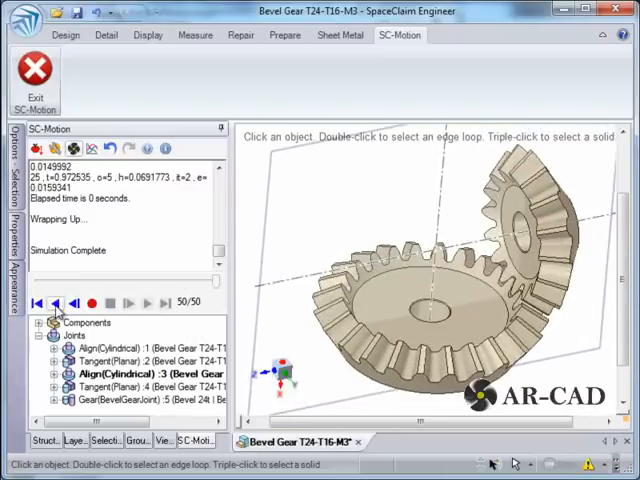
click(56, 302)
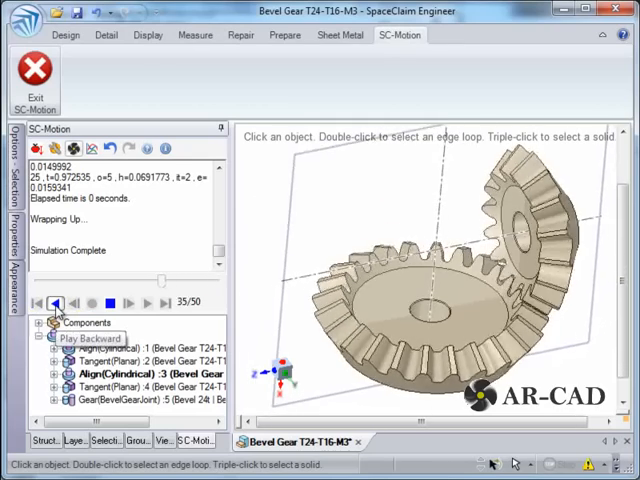
click(56, 302)
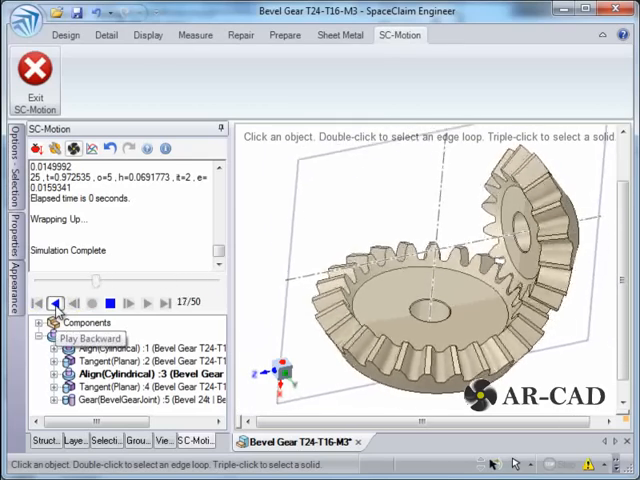